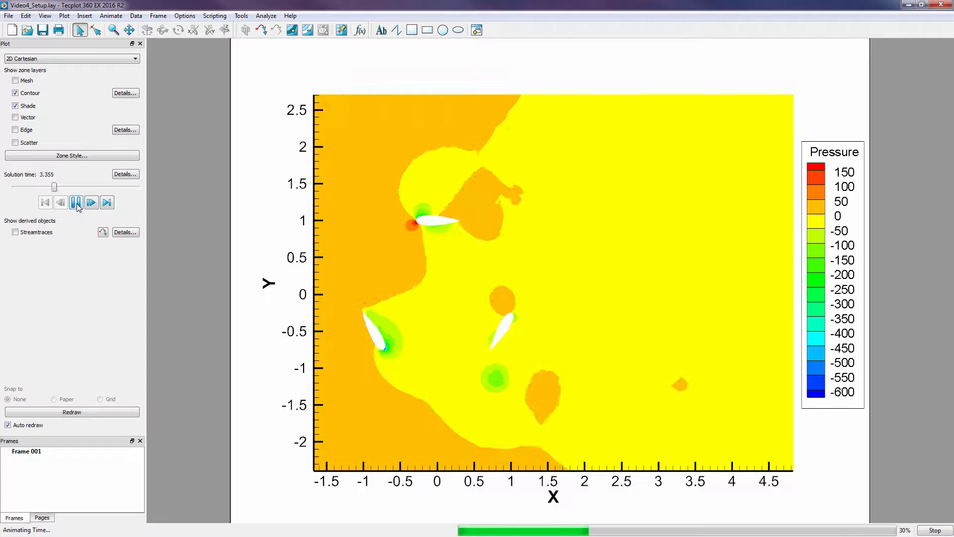
Play the pressure animation of the three blades and stop it at final solution time 3.78
{"action": "left_click", "coordinate": [90, 202]}
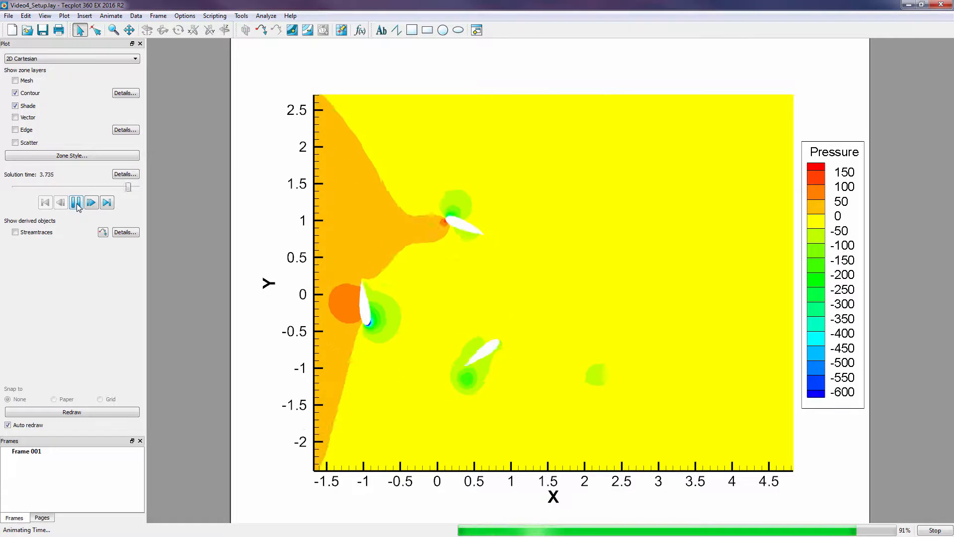
{"action": "left_click", "coordinate": [76, 202]}
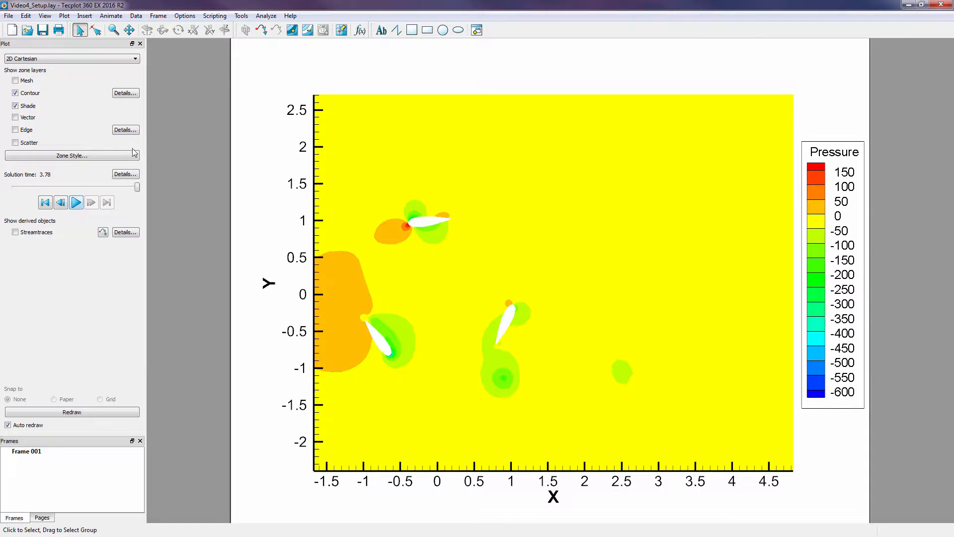
{"action": "left_click", "coordinate": [265, 15]}
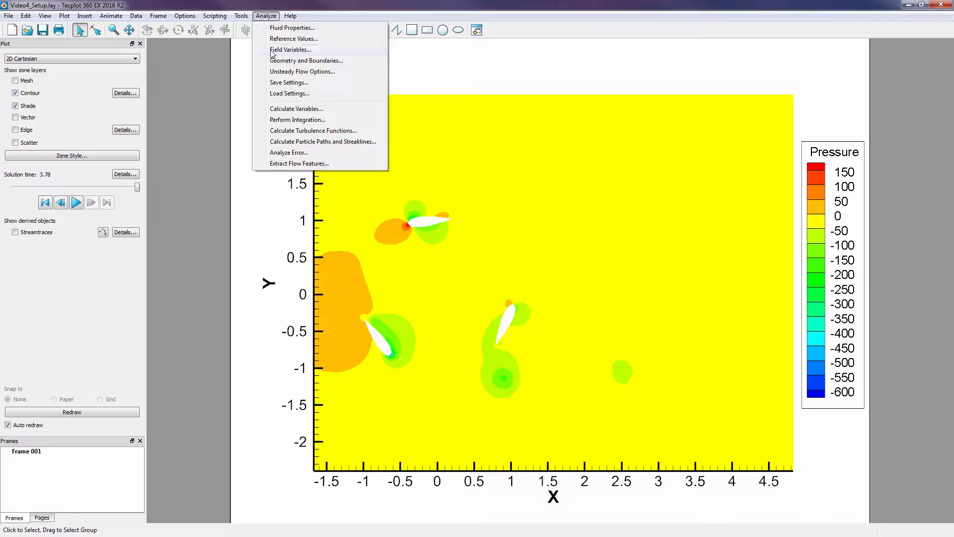
{"action": "left_click", "coordinate": [290, 49]}
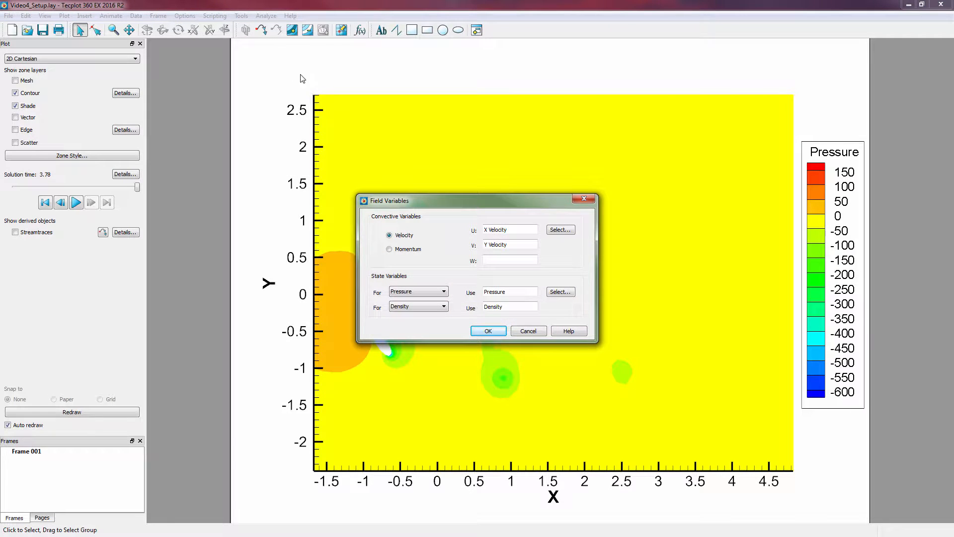
{"action": "mouse_move", "coordinate": [442, 200]}
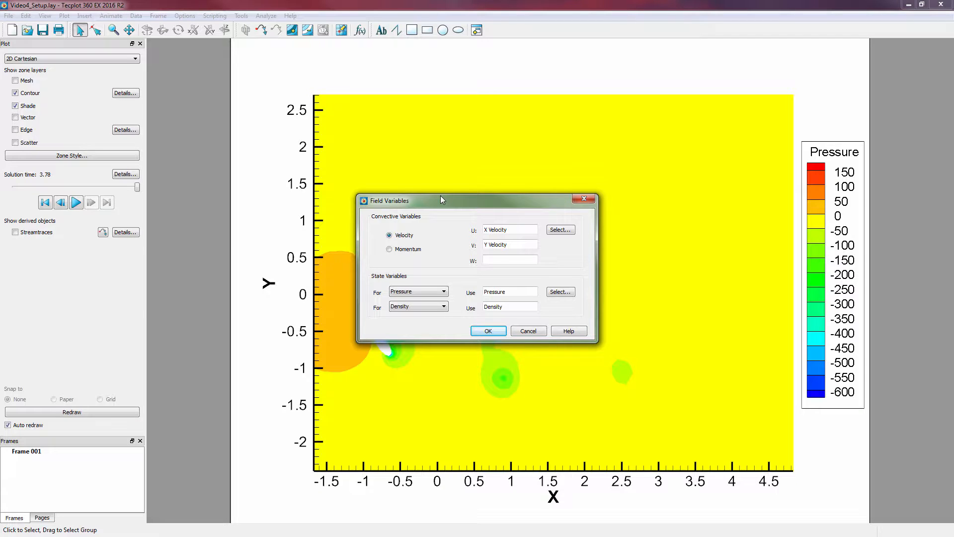
{"action": "mouse_move", "coordinate": [582, 199]}
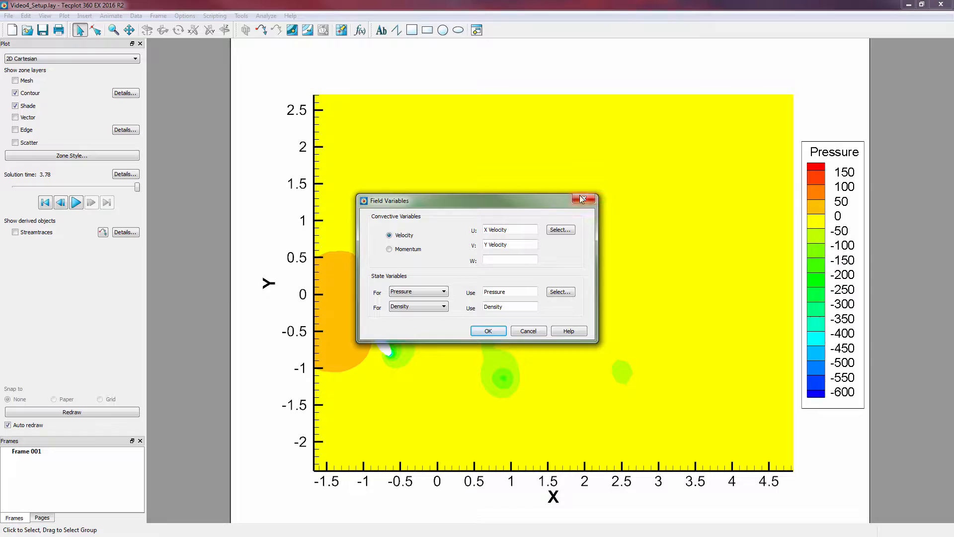
{"action": "left_click", "coordinate": [590, 200]}
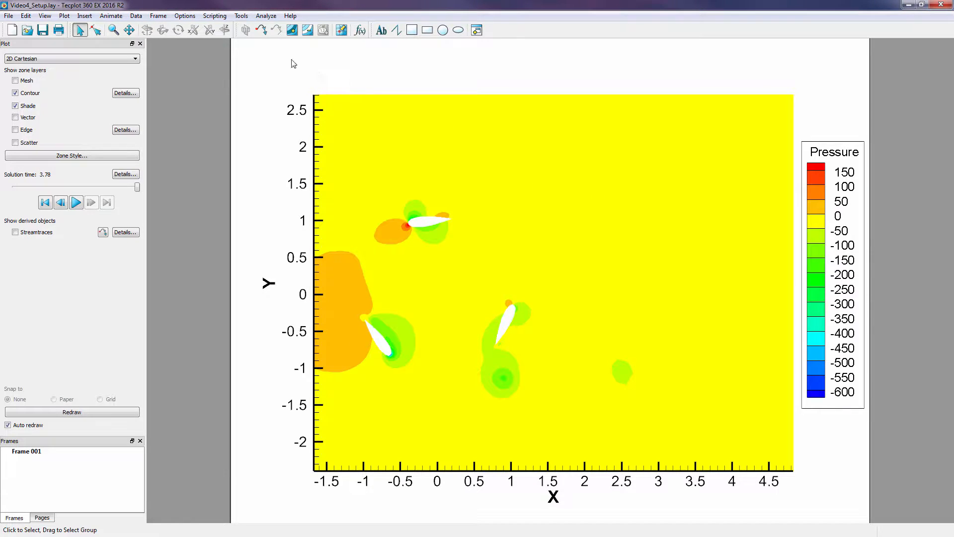
Calculate Vorticity Magnitude on demand through Analyze > Calculate Variables and confirm the success message
{"action": "left_click", "coordinate": [265, 15]}
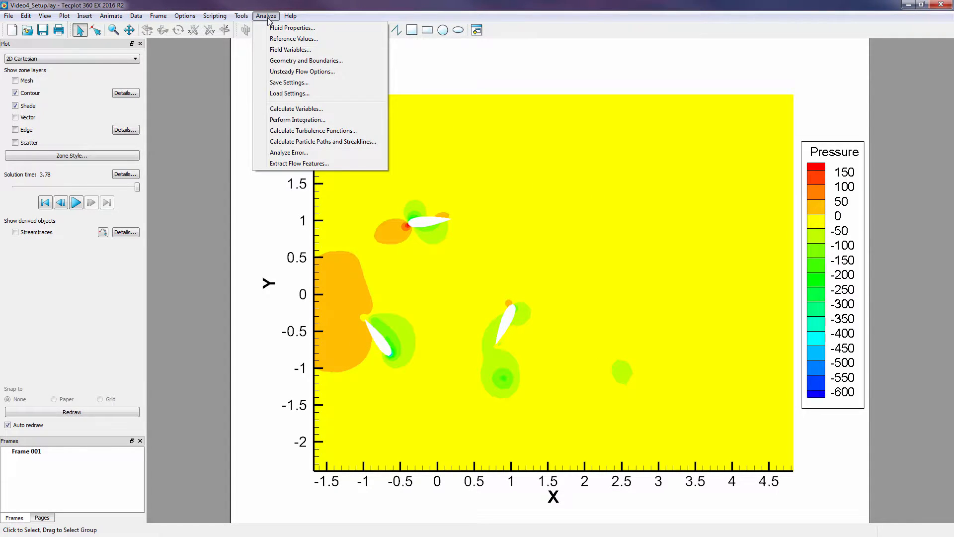
{"action": "left_click", "coordinate": [296, 109]}
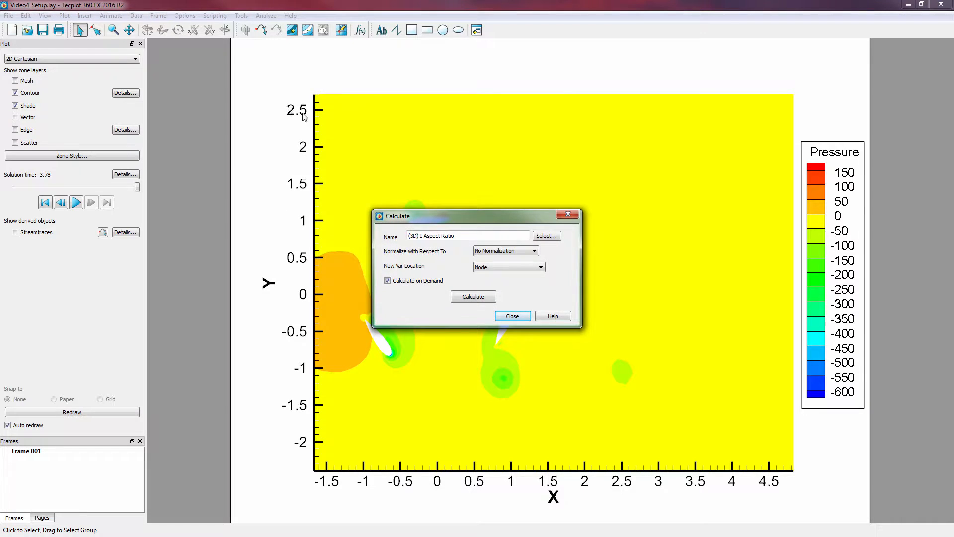
{"action": "left_click", "coordinate": [545, 235]}
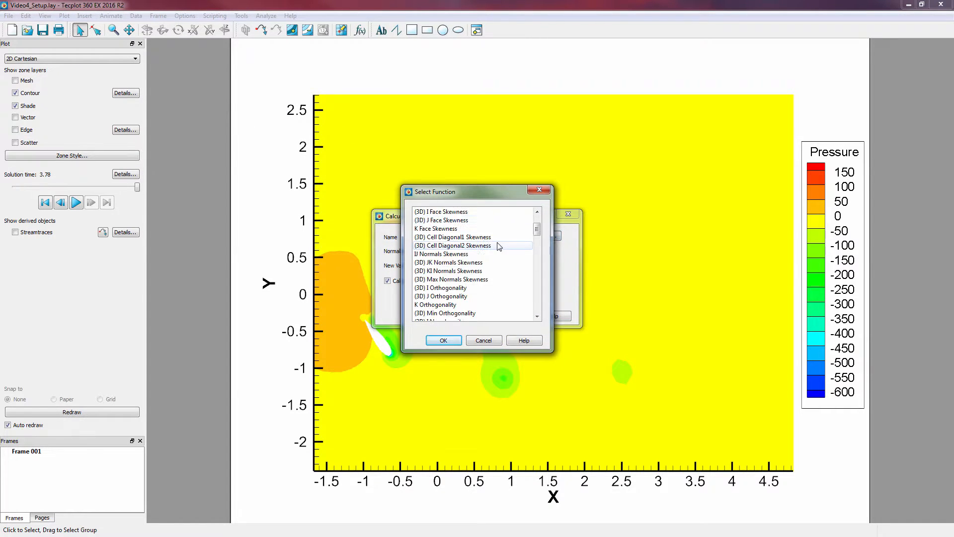
{"action": "scroll", "scroll_direction": "up", "scroll_amount": 3}
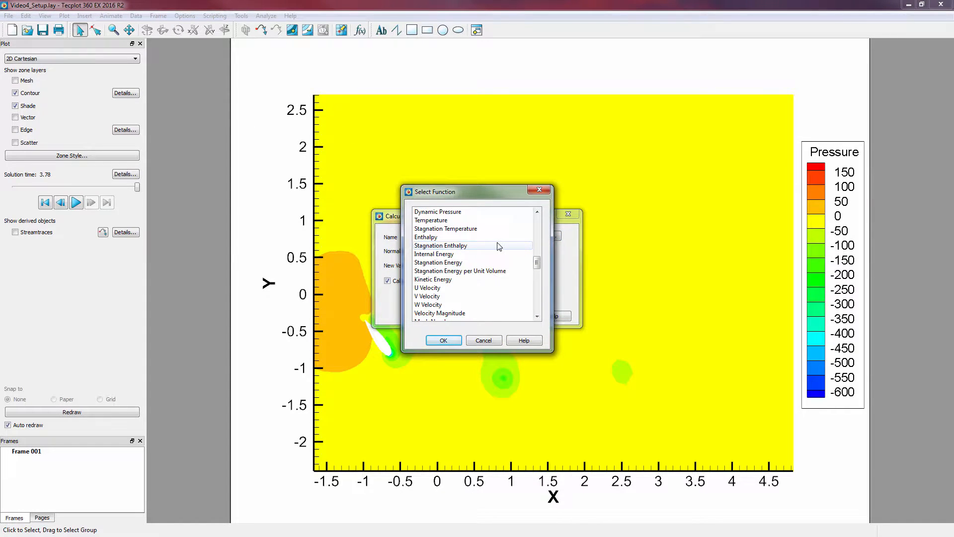
{"action": "scroll", "scroll_direction": "down", "scroll_amount": 3}
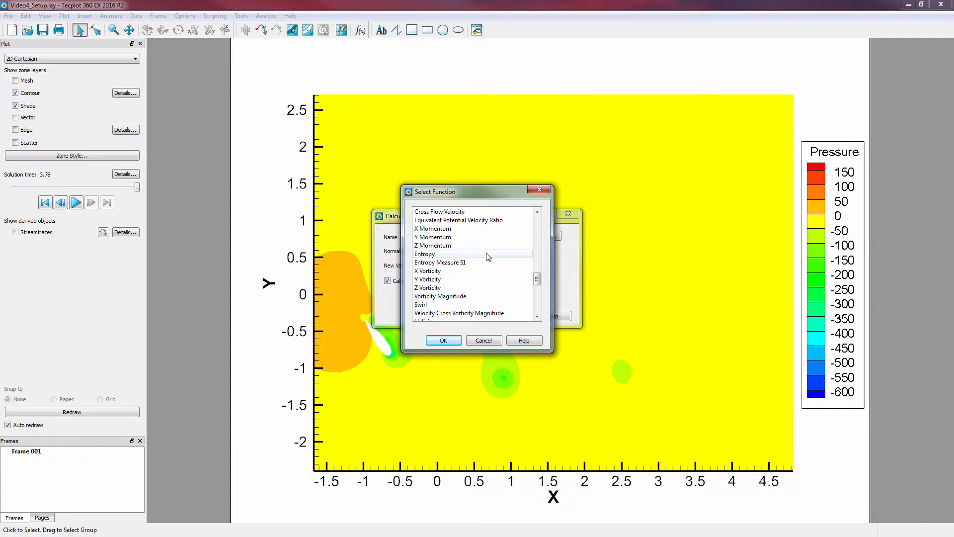
{"action": "left_click", "coordinate": [440, 271]}
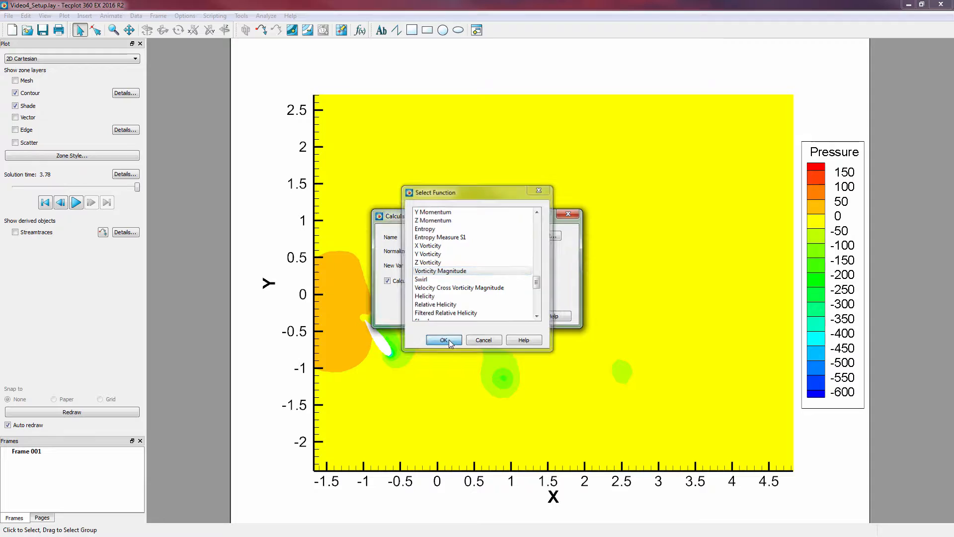
{"action": "left_click", "coordinate": [443, 339]}
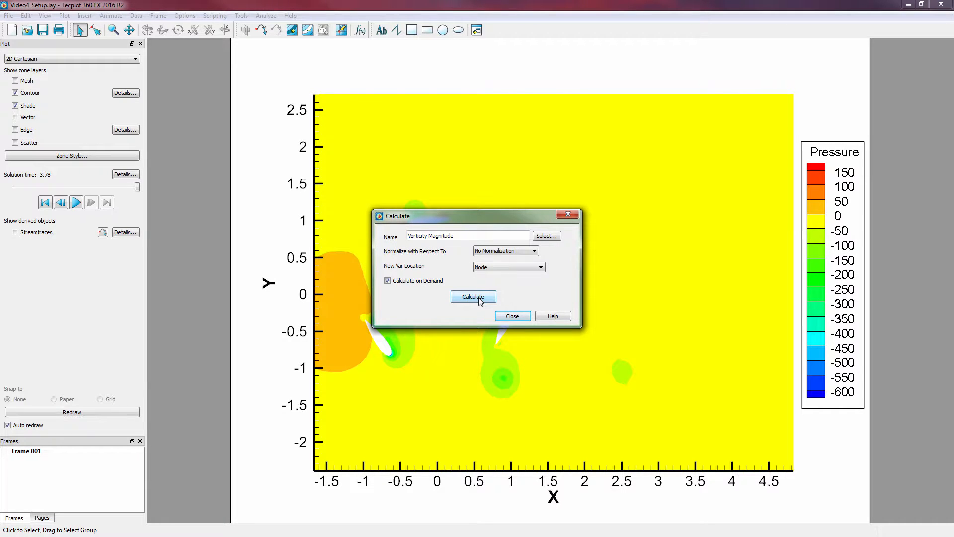
{"action": "left_click", "coordinate": [473, 297]}
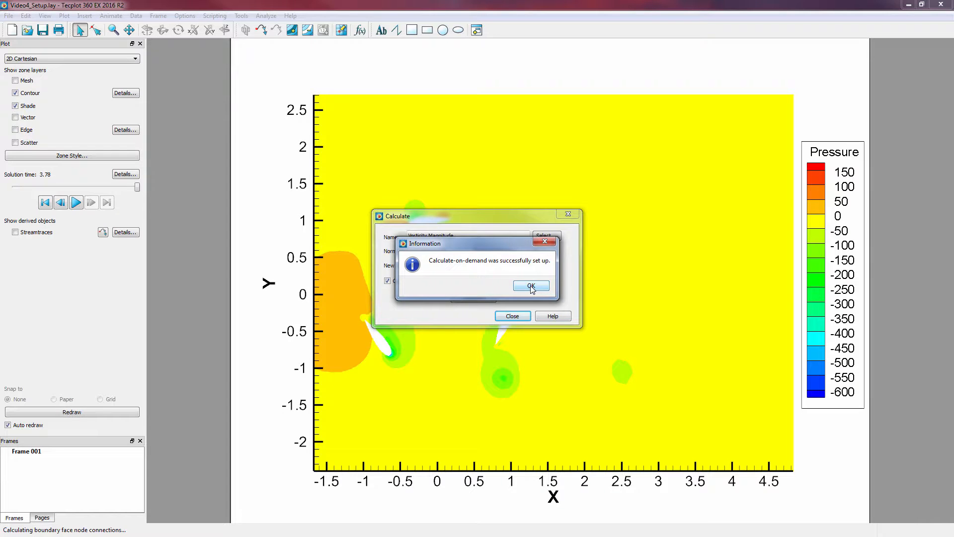
{"action": "left_click", "coordinate": [530, 286]}
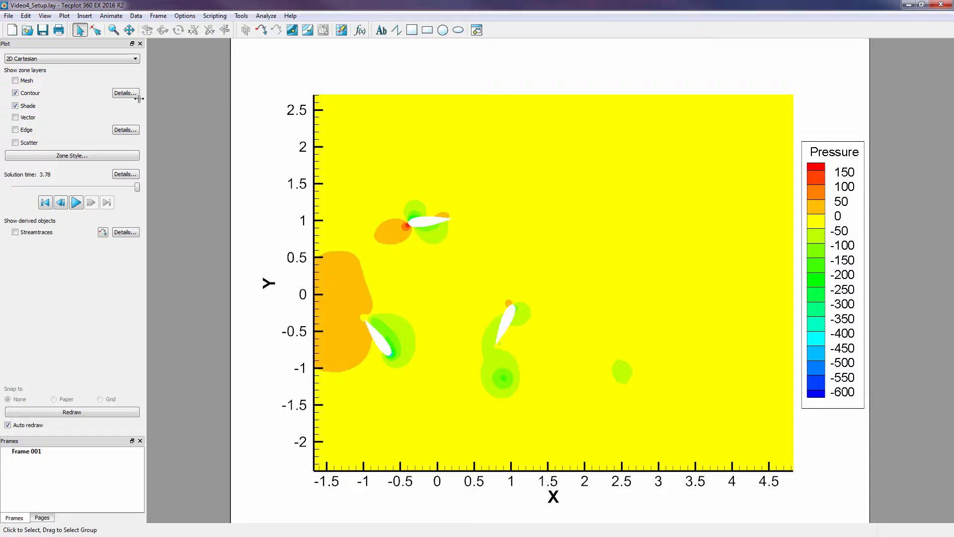
Contour the plot by Vorticity Magnitude and define new contour levels from 0 to 50
{"action": "left_click", "coordinate": [125, 93]}
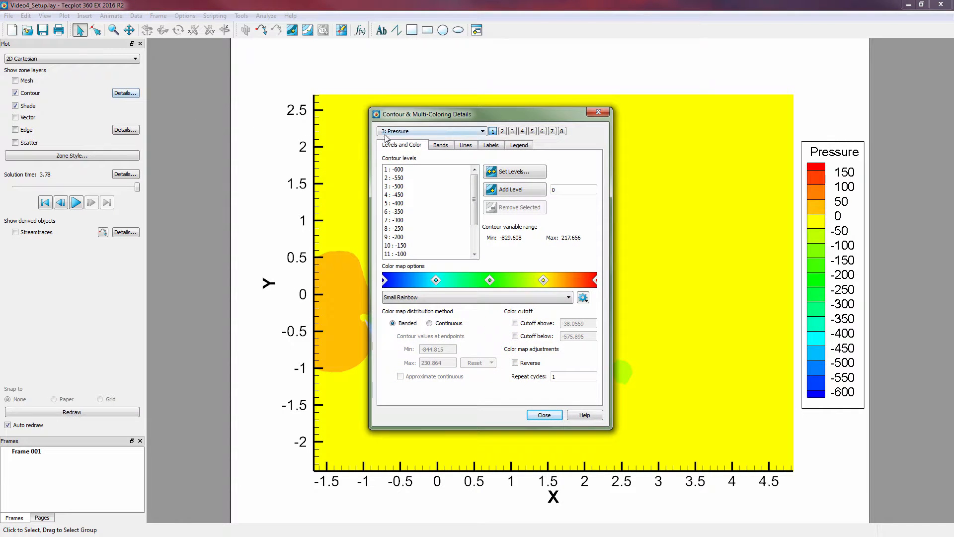
{"action": "left_click", "coordinate": [483, 130]}
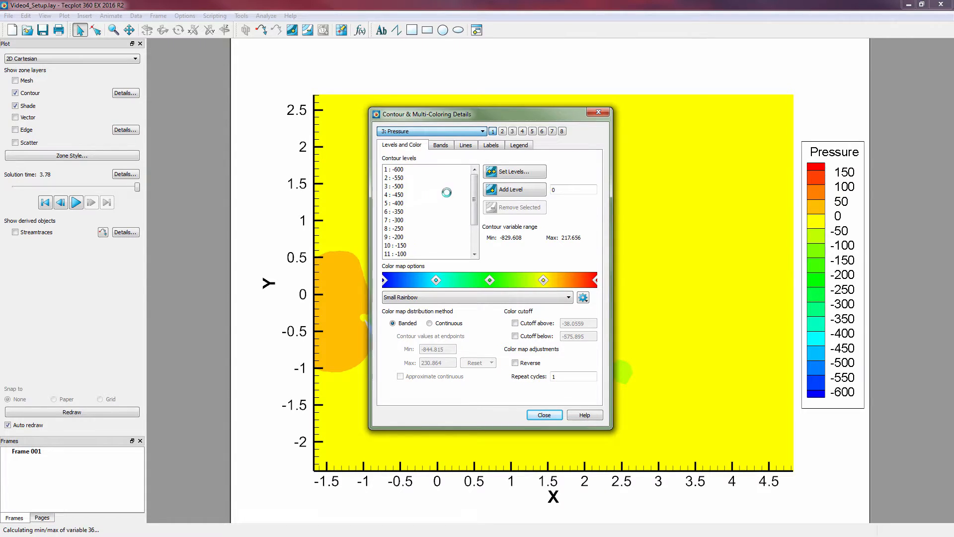
{"action": "left_click", "coordinate": [431, 131]}
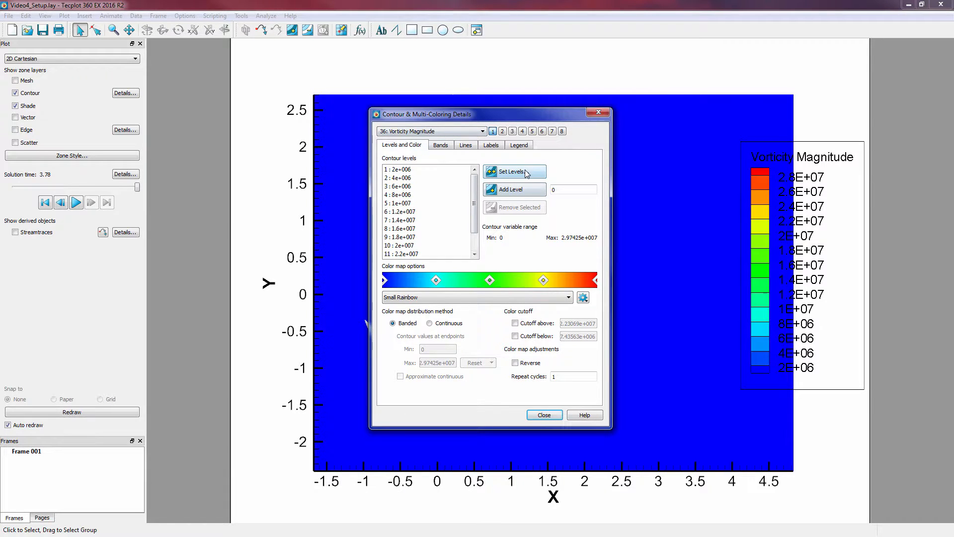
{"action": "left_click", "coordinate": [515, 171]}
{"action": "type", "text": "21"}
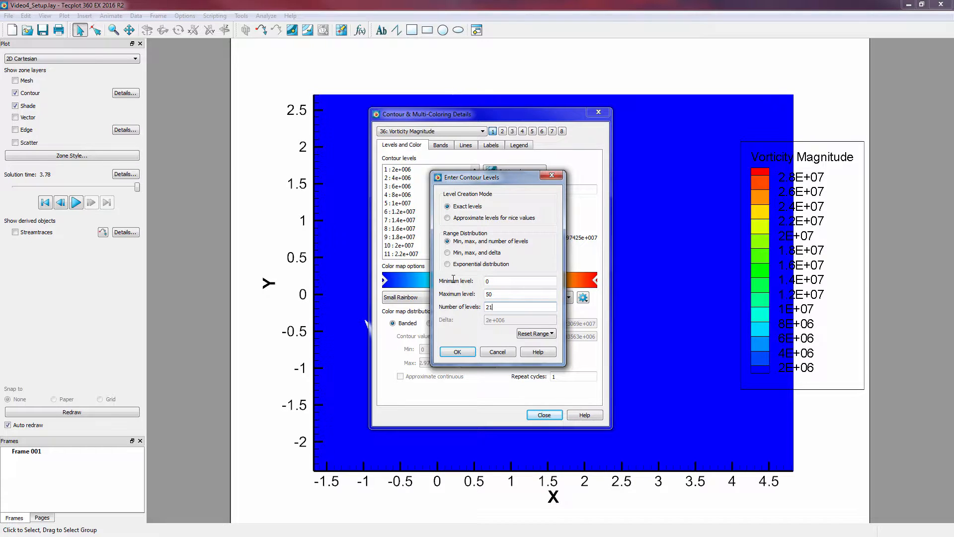
{"action": "left_click", "coordinate": [457, 352]}
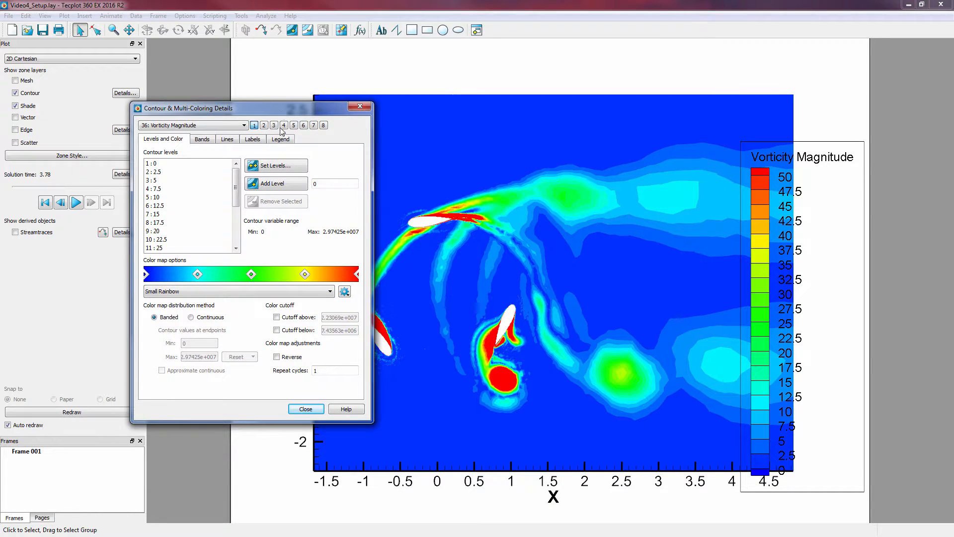
Hide contour values below a cutoff of 7
{"action": "left_click", "coordinate": [275, 330]}
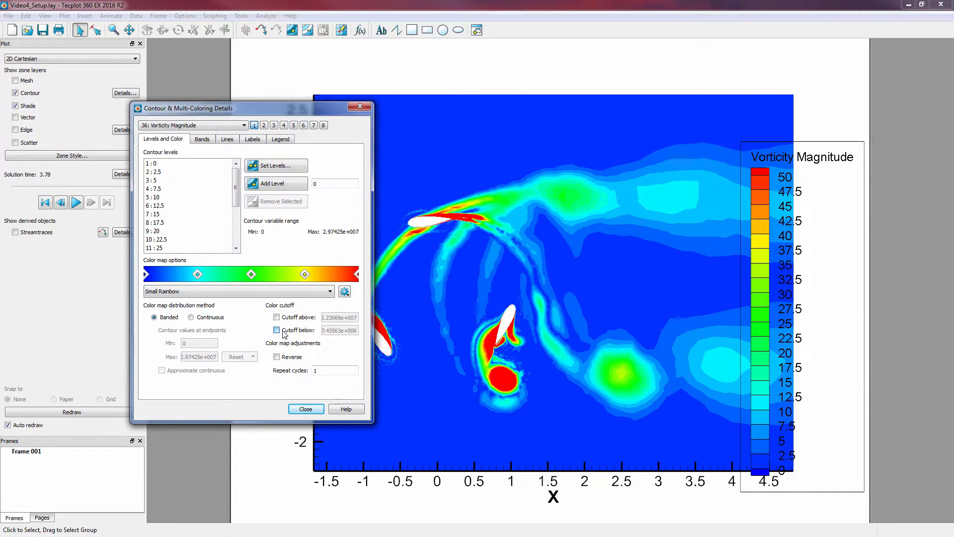
{"action": "left_click", "coordinate": [277, 329]}
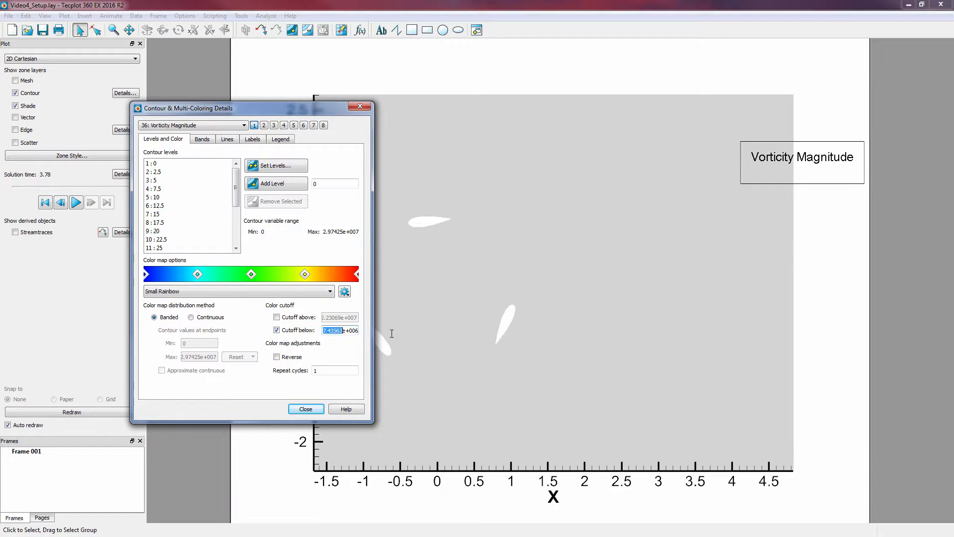
{"action": "type", "text": "7"}
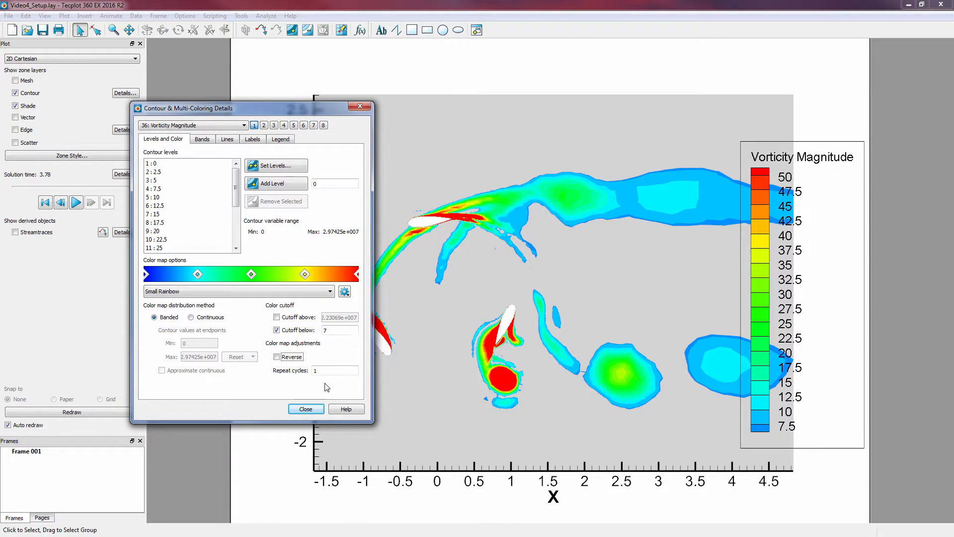
Make the contour legend horizontal, turn off blade shading, and start playback
{"action": "left_click", "coordinate": [305, 408]}
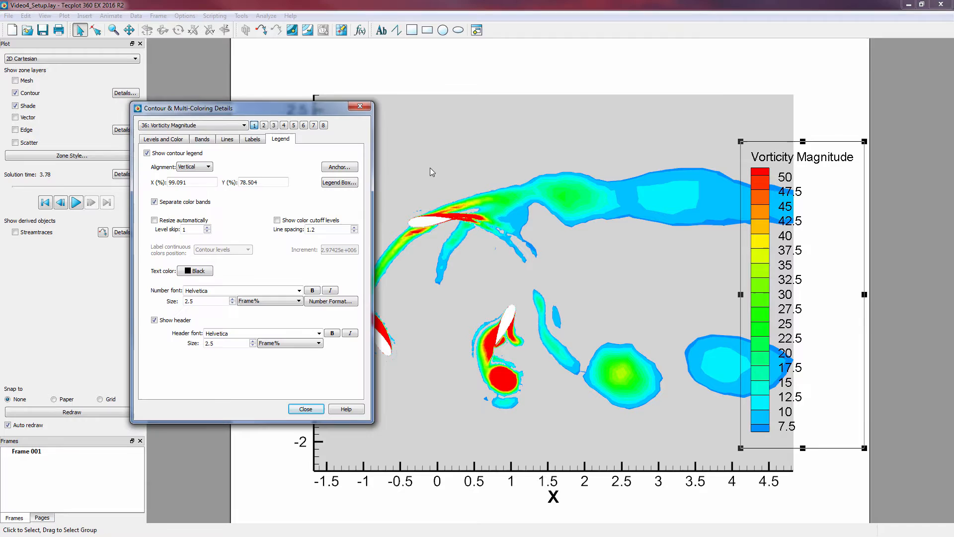
{"action": "left_click", "coordinate": [193, 165]}
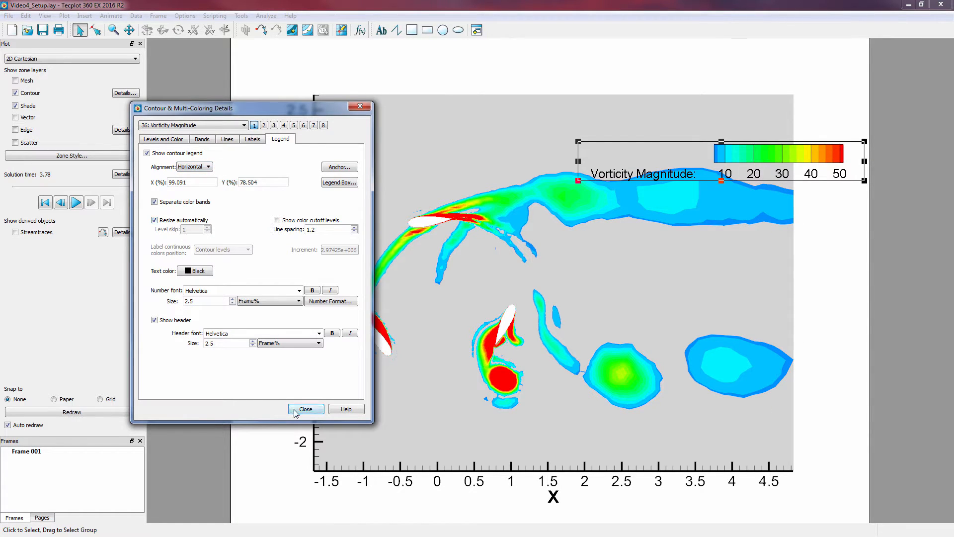
{"action": "left_click", "coordinate": [306, 409]}
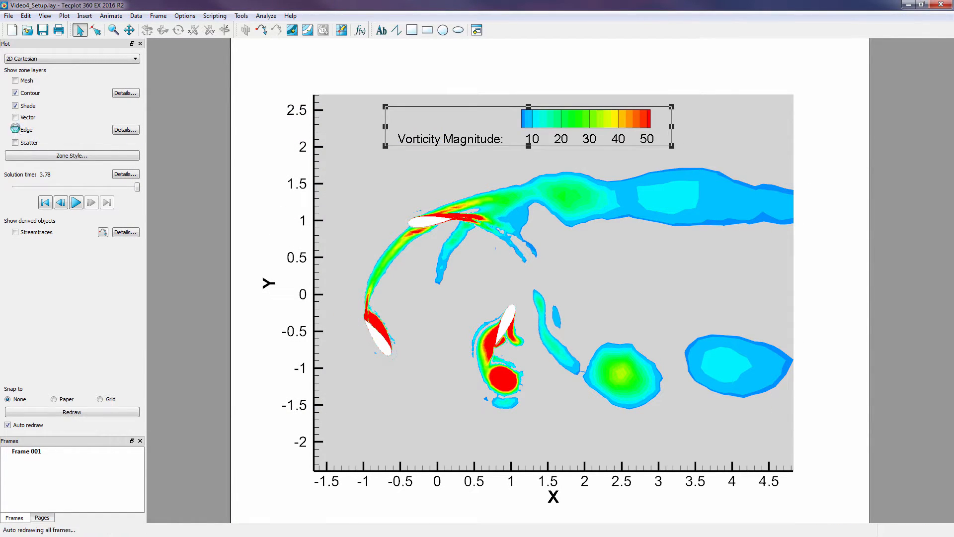
{"action": "left_click", "coordinate": [16, 106]}
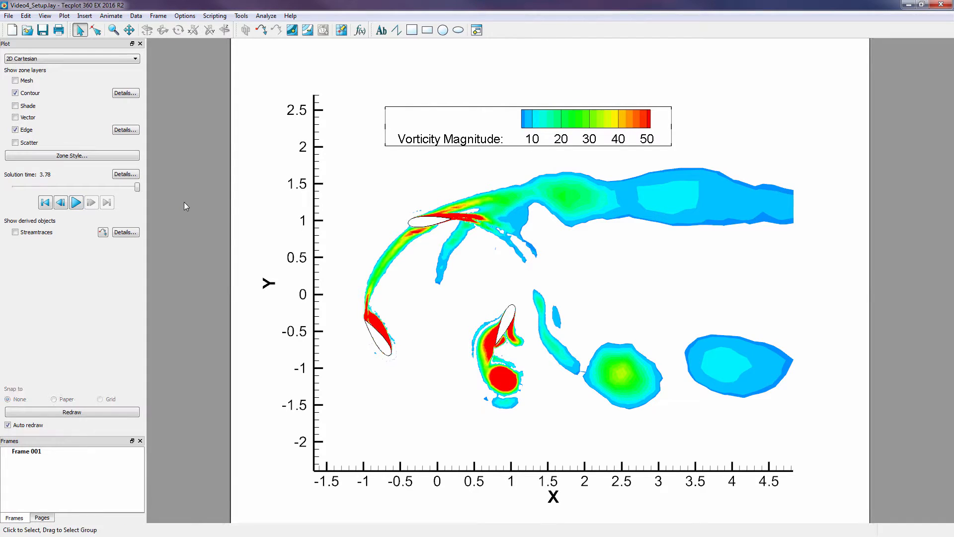
{"action": "left_click", "coordinate": [76, 203]}
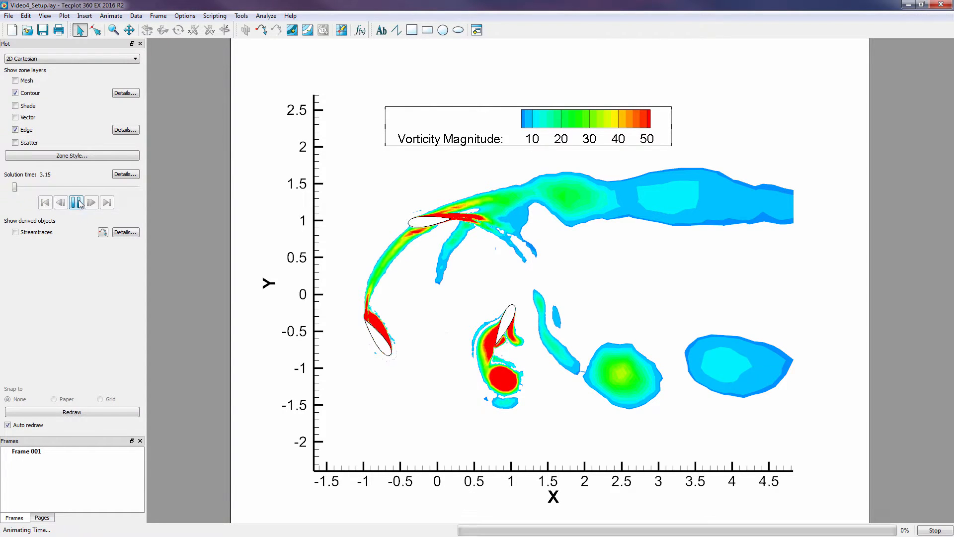
Start and stop the vorticity animation repeatedly through the solution times
{"action": "left_click", "coordinate": [77, 202]}
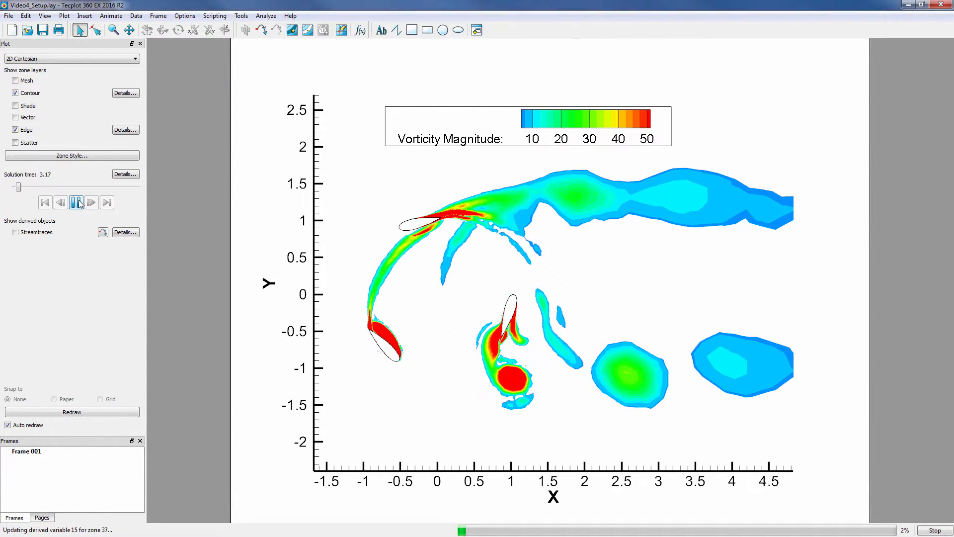
{"action": "left_click", "coordinate": [77, 202]}
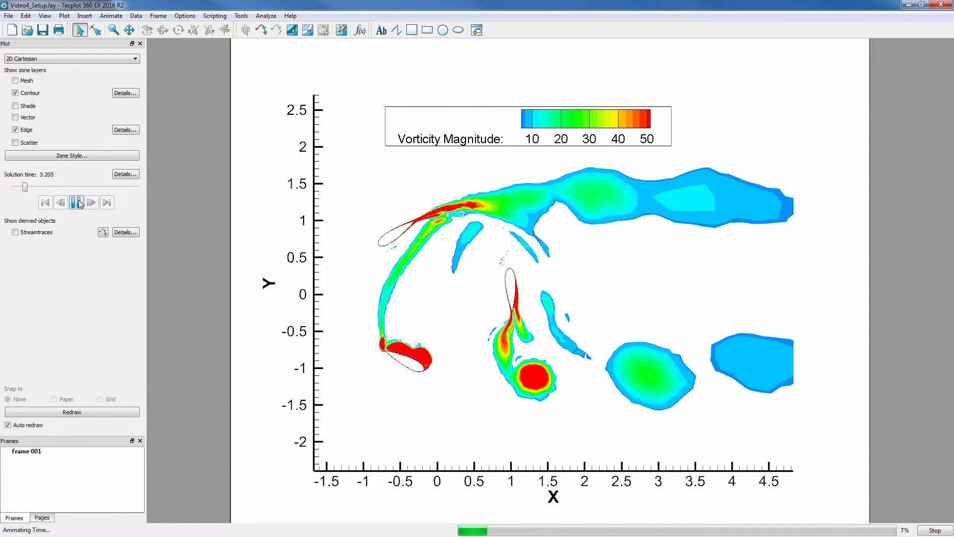
{"action": "left_click", "coordinate": [91, 202]}
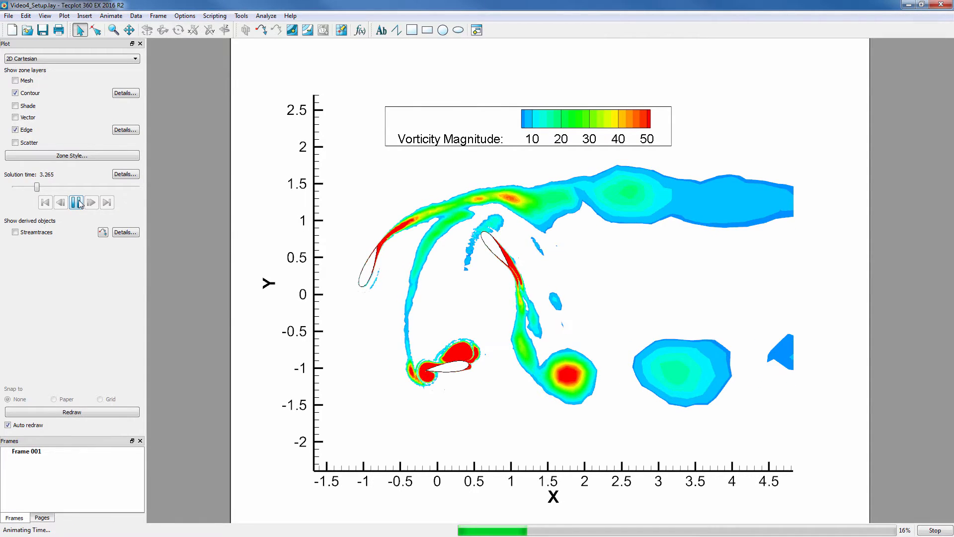
{"action": "left_click", "coordinate": [78, 203]}
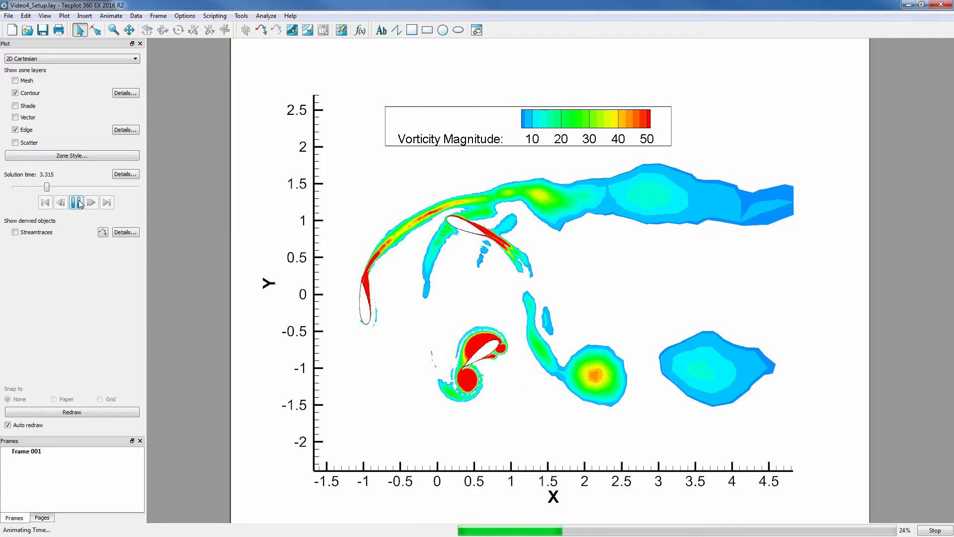
{"action": "left_click", "coordinate": [77, 202]}
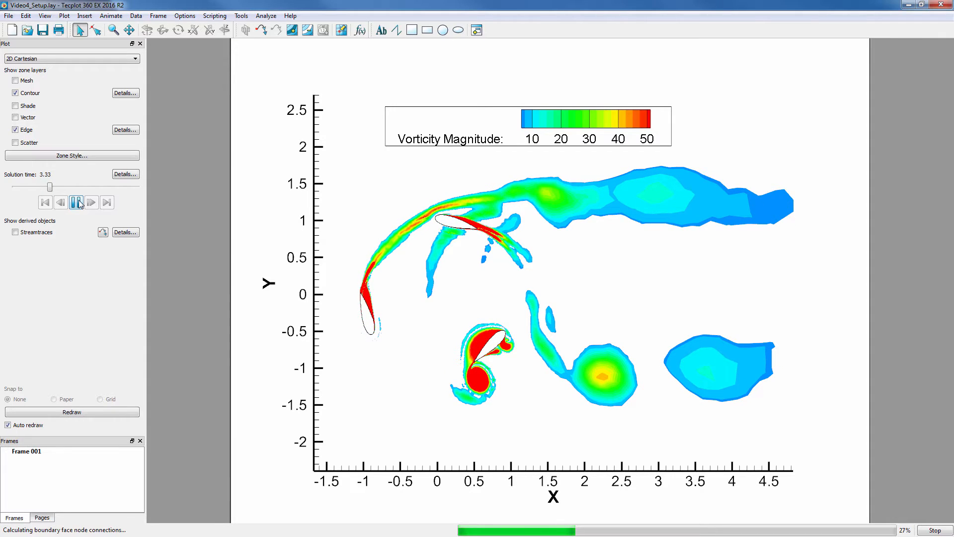
{"action": "left_click", "coordinate": [90, 202]}
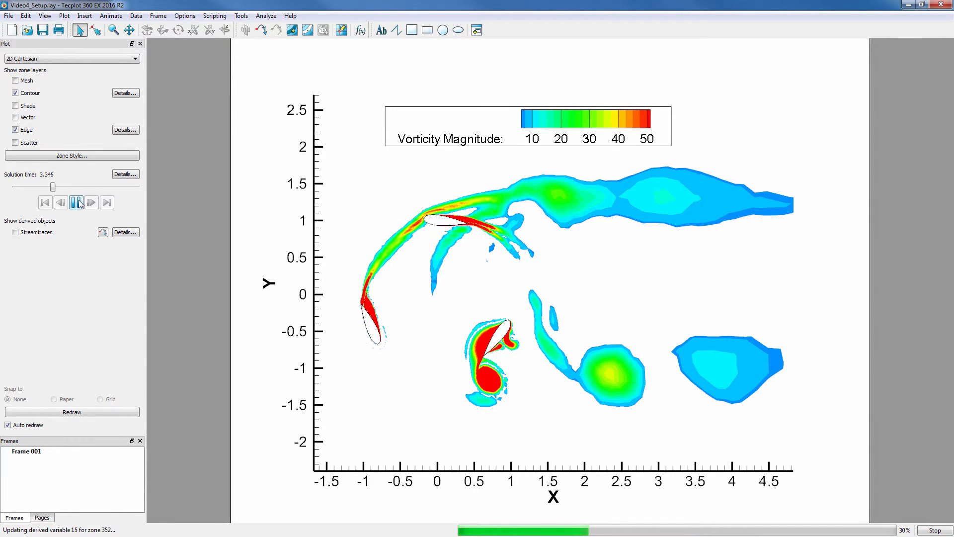
{"action": "left_click", "coordinate": [77, 202]}
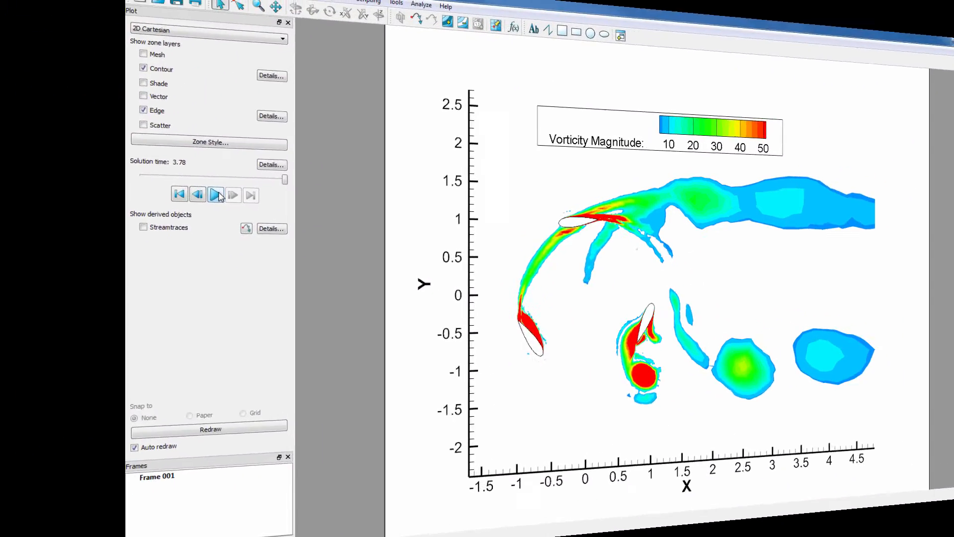
Replay the animation from the start, running past time 3.7 toward 3.78
{"action": "left_click", "coordinate": [216, 195]}
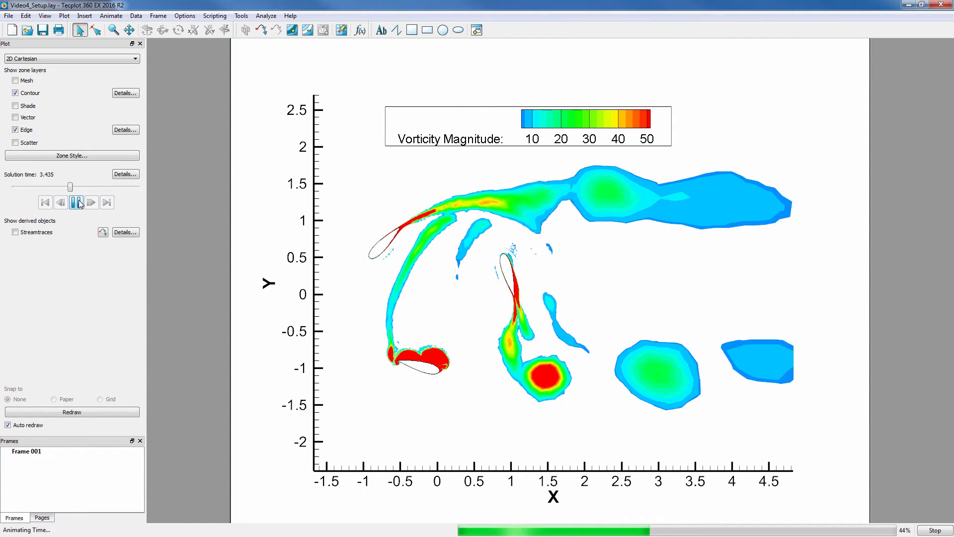
{"action": "left_click", "coordinate": [78, 201]}
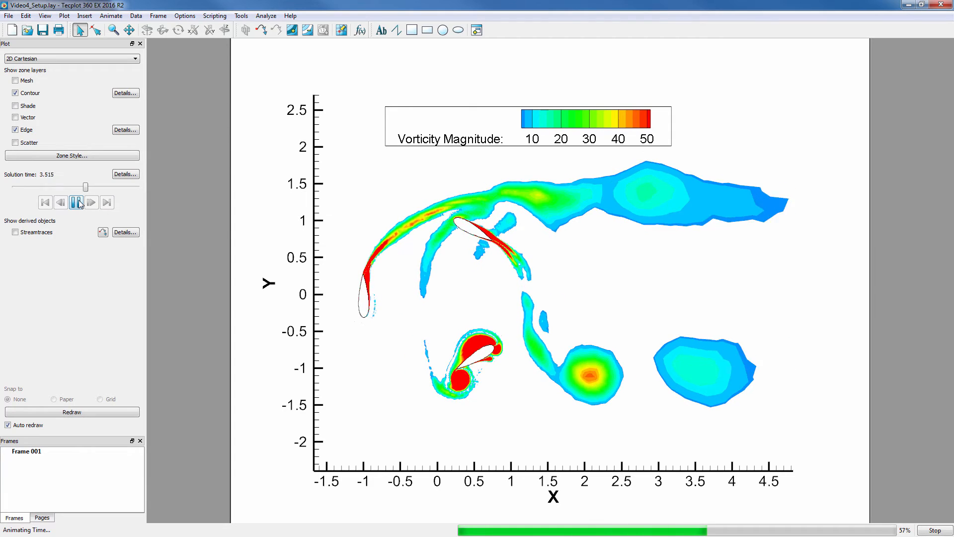
{"action": "left_click", "coordinate": [79, 201]}
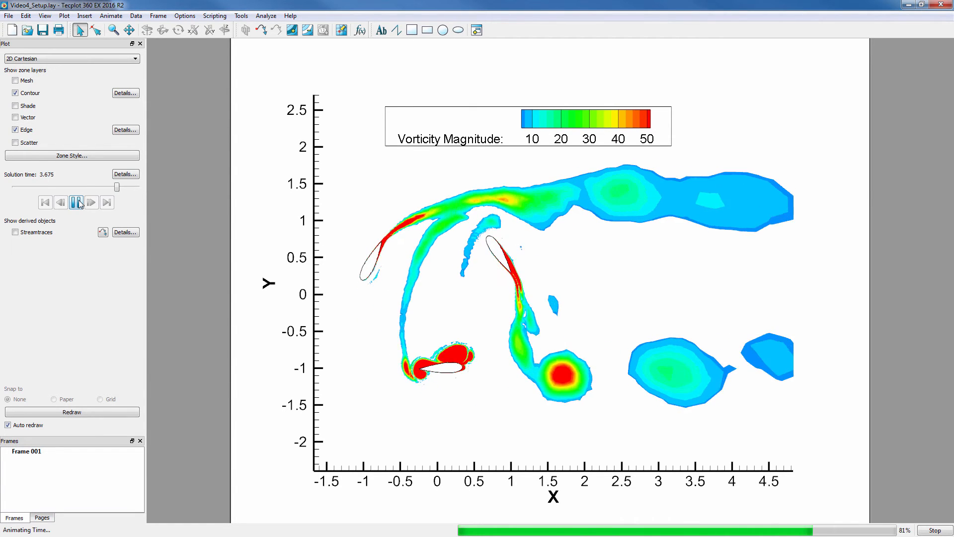
{"action": "left_click", "coordinate": [78, 202]}
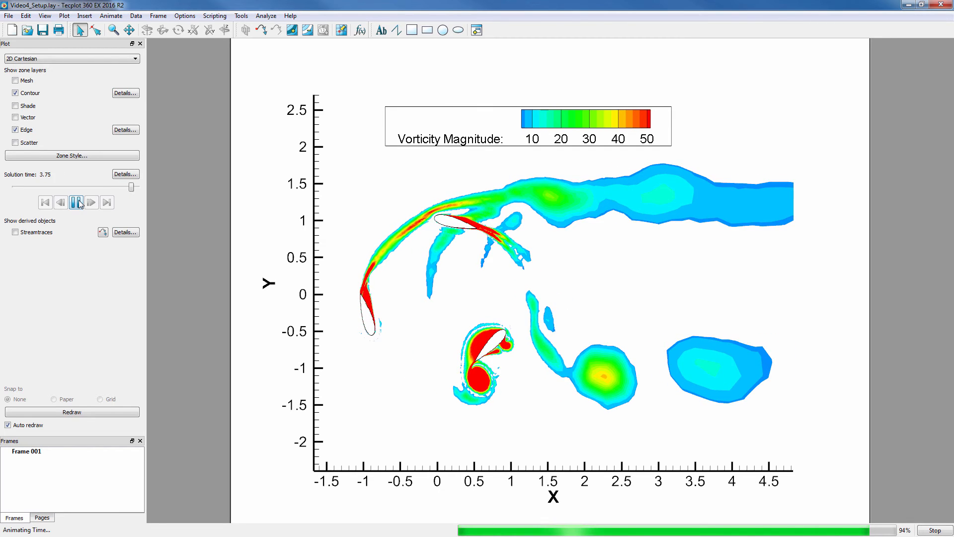